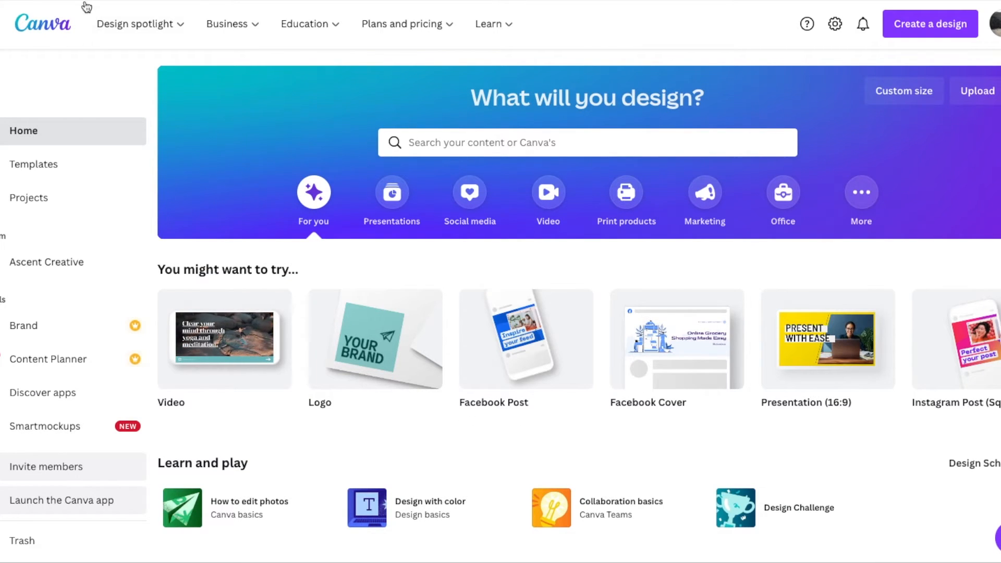
- From the Canva home page, go to Account settings and choose Billing & plans
{"action": "left_click", "coordinate": [135, 24]}
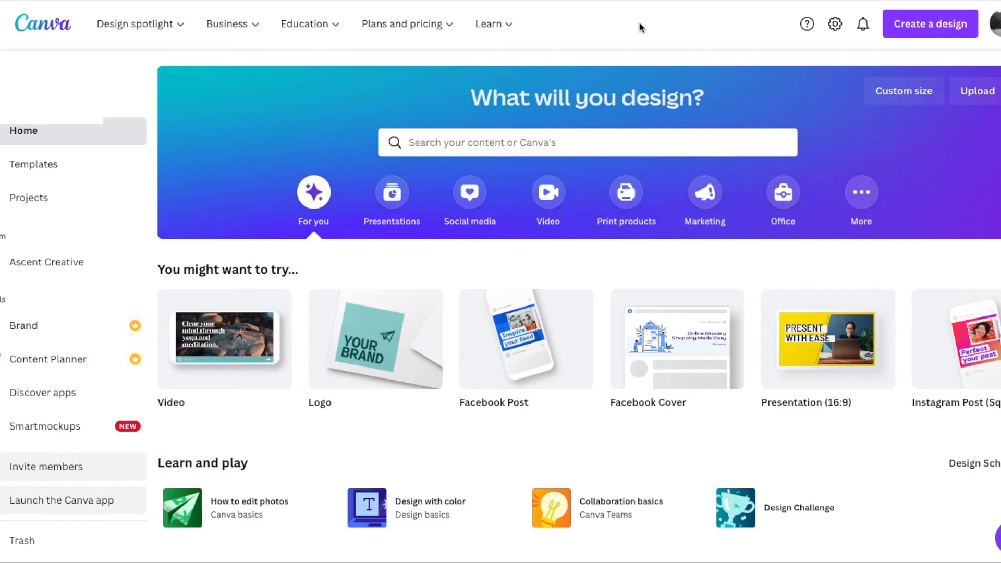
{"action": "mouse_move", "coordinate": [646, 43]}
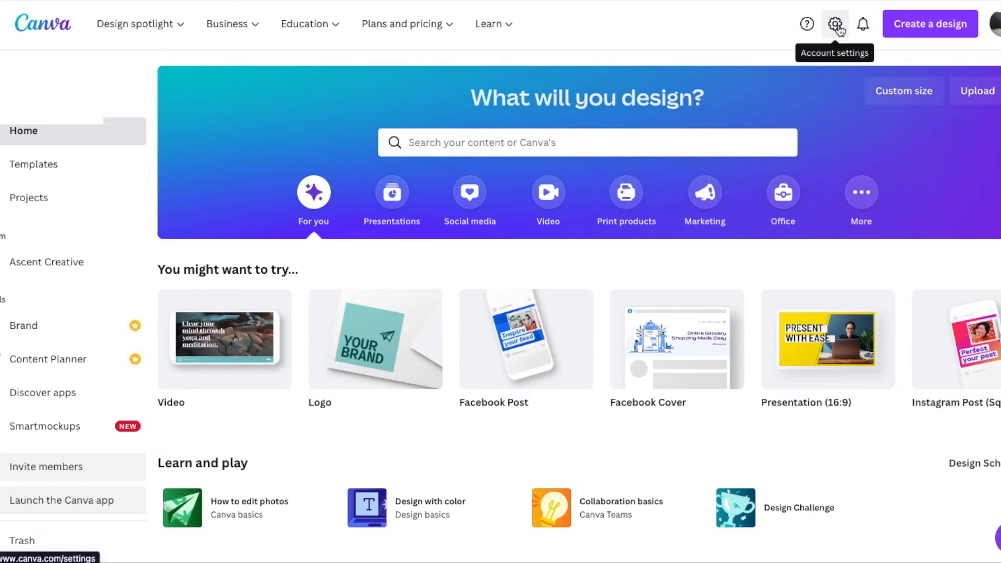
{"action": "left_click", "coordinate": [834, 24]}
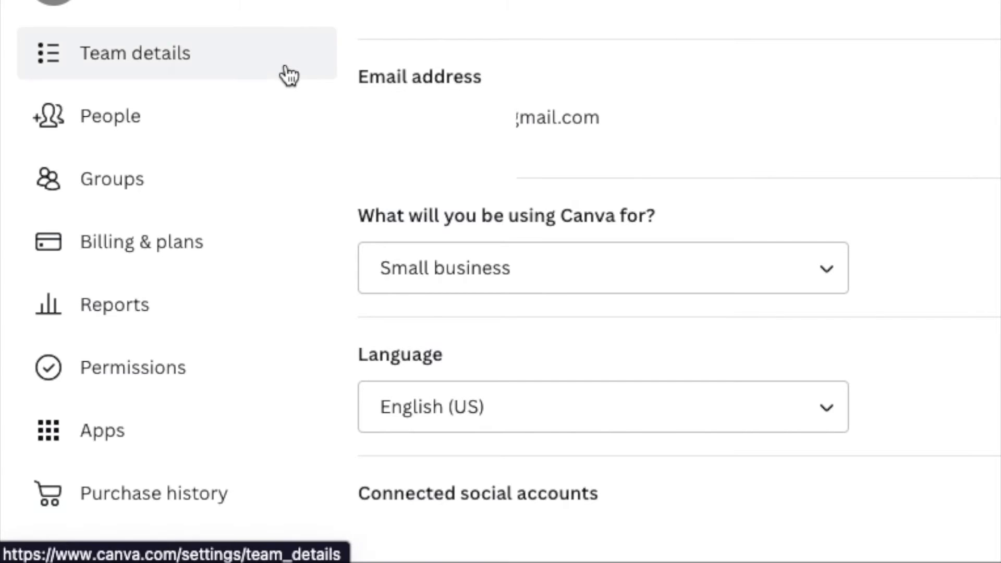
{"action": "left_click", "coordinate": [140, 241]}
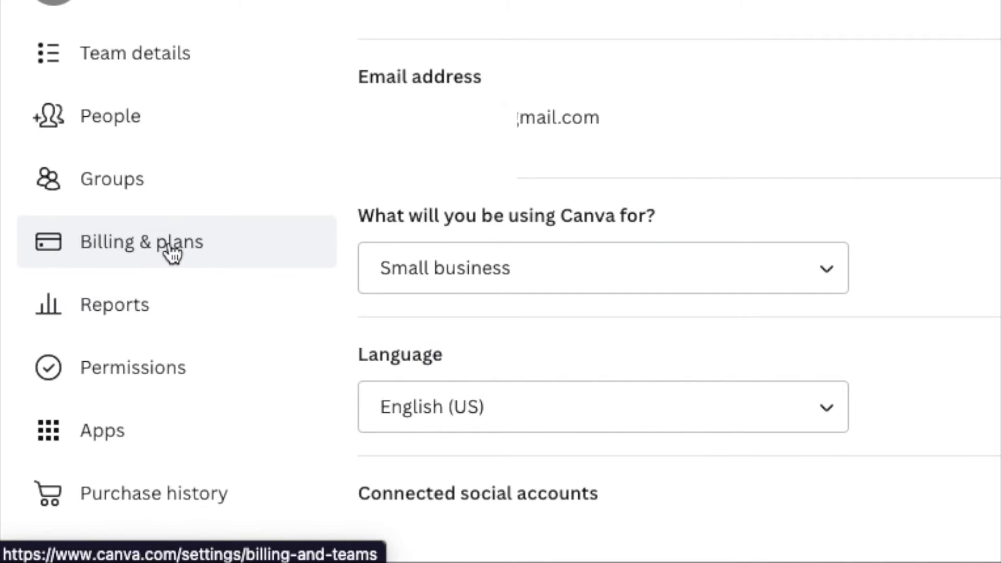
{"action": "left_click", "coordinate": [142, 241]}
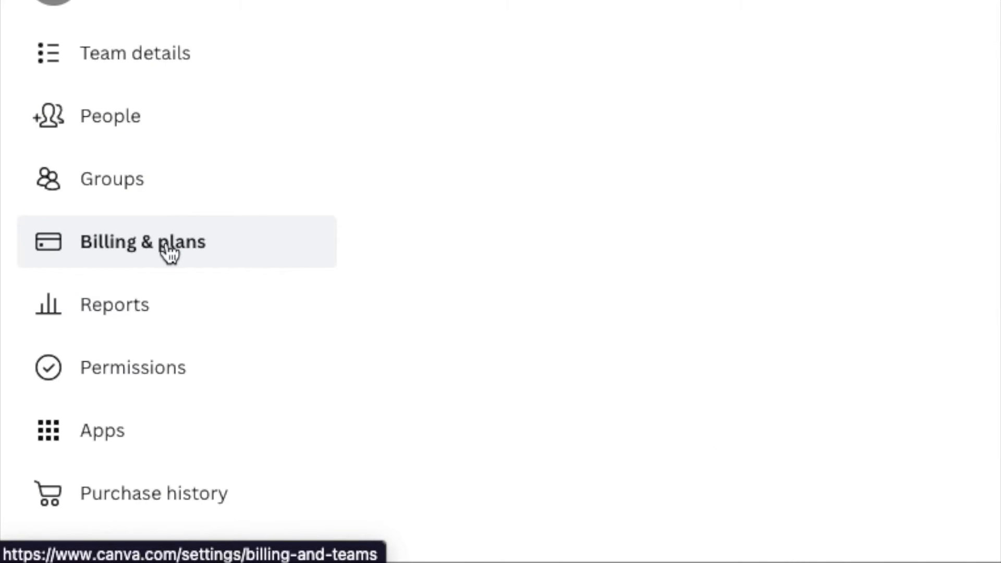
- From the Canva for Teams subscription's more-options menu, choose Cancel trial
{"action": "left_click", "coordinate": [143, 241]}
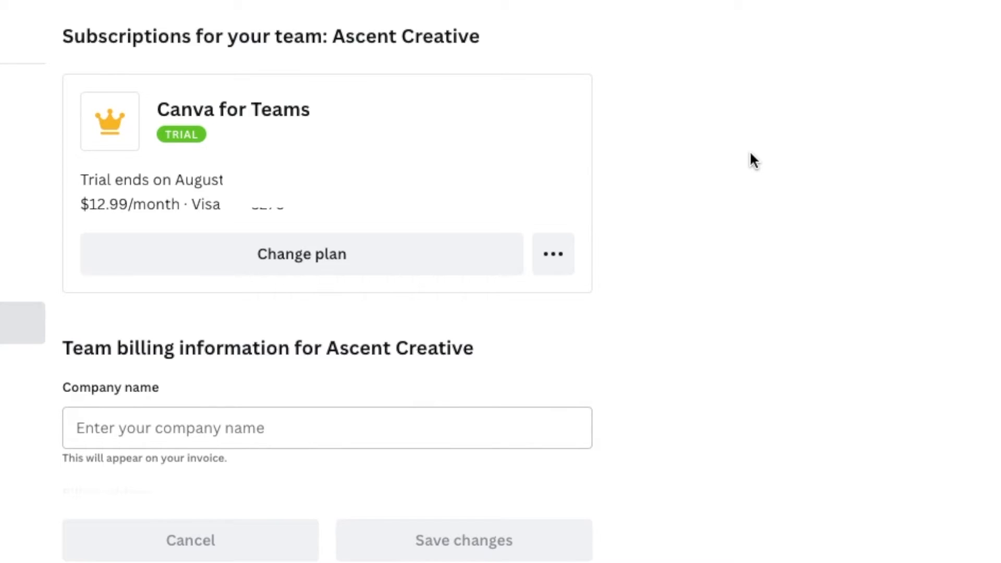
{"action": "mouse_move", "coordinate": [610, 246]}
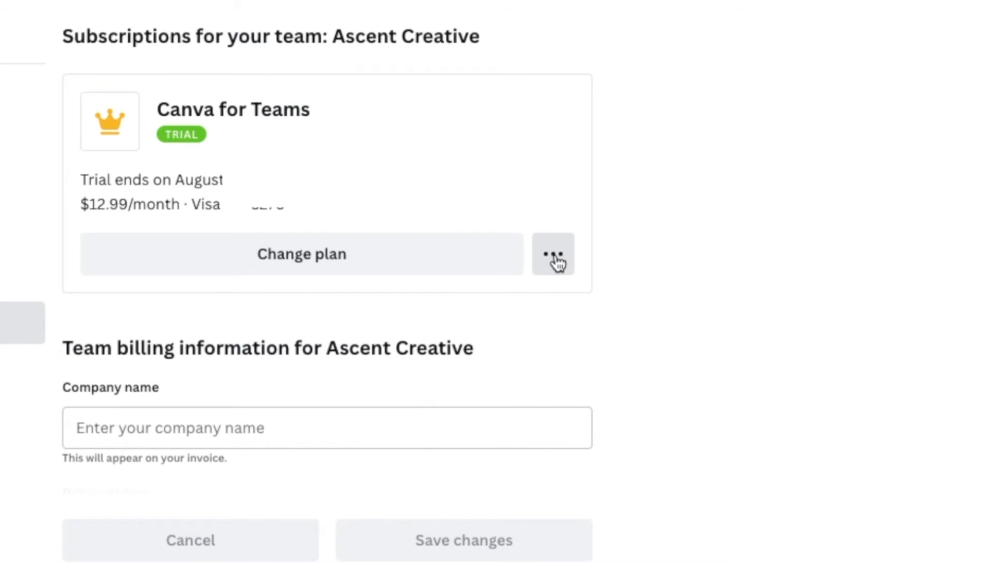
{"action": "left_click", "coordinate": [552, 253]}
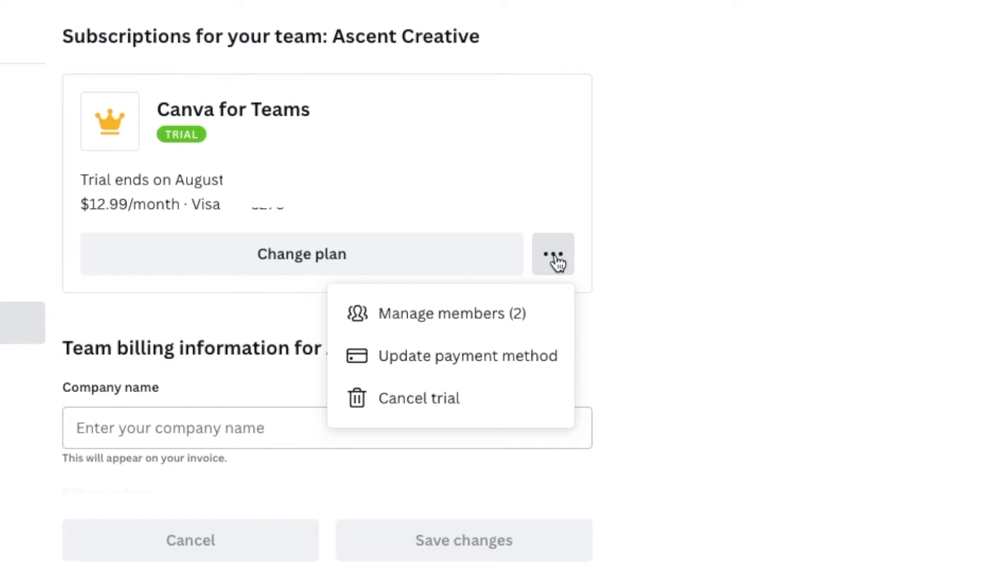
{"action": "mouse_move", "coordinate": [432, 397]}
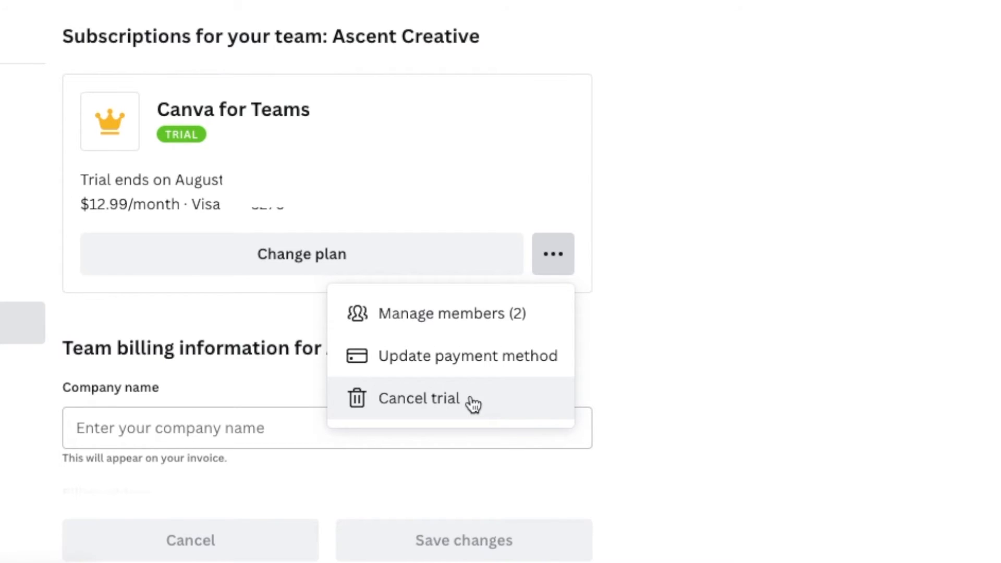
{"action": "mouse_move", "coordinate": [499, 399]}
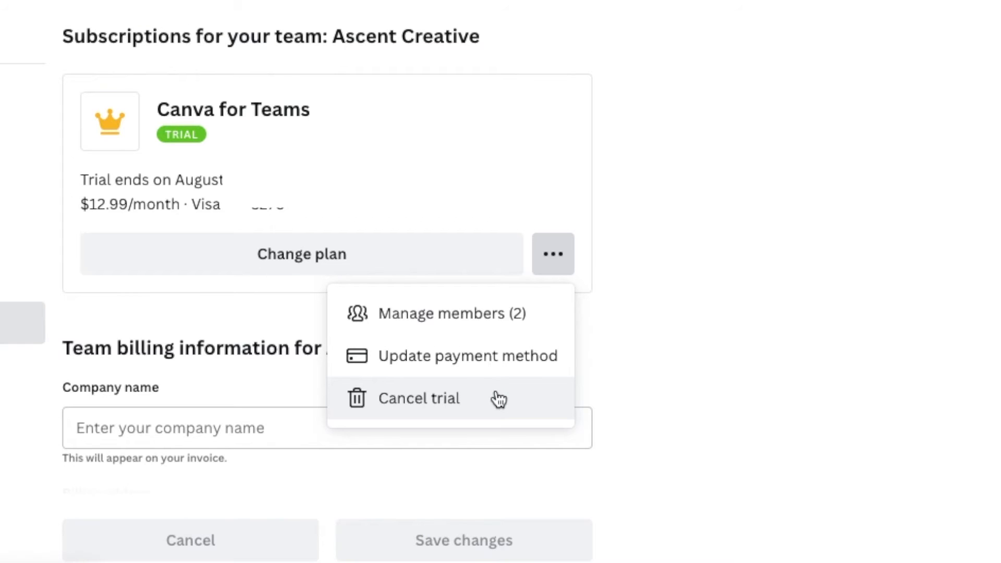
{"action": "left_click", "coordinate": [419, 397]}
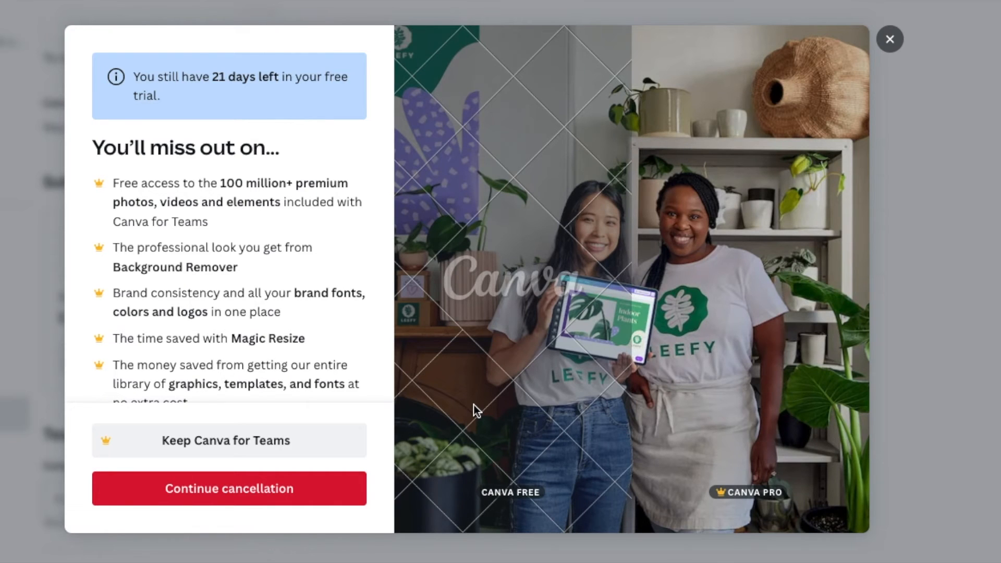
{"action": "mouse_move", "coordinate": [285, 158]}
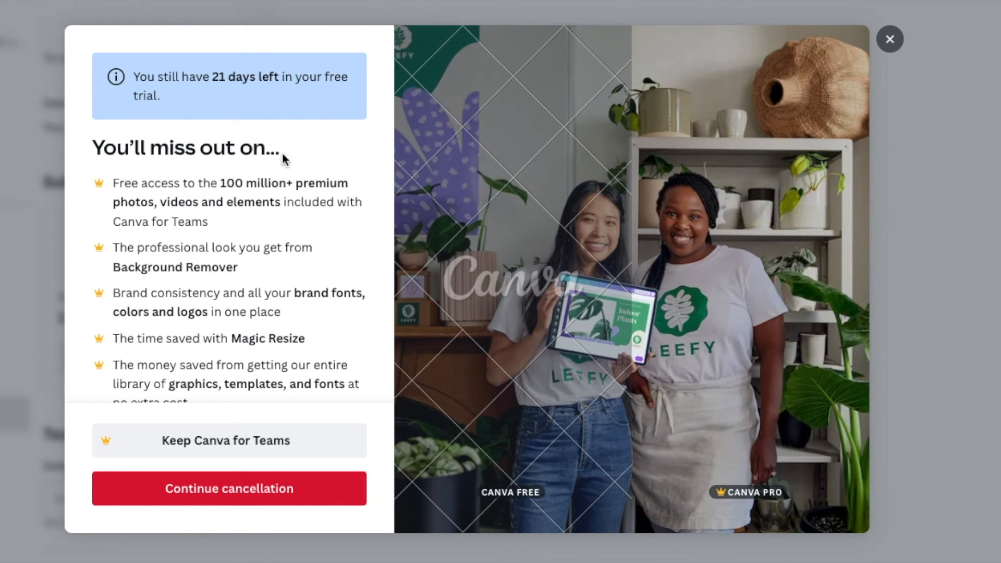
{"action": "mouse_move", "coordinate": [303, 95]}
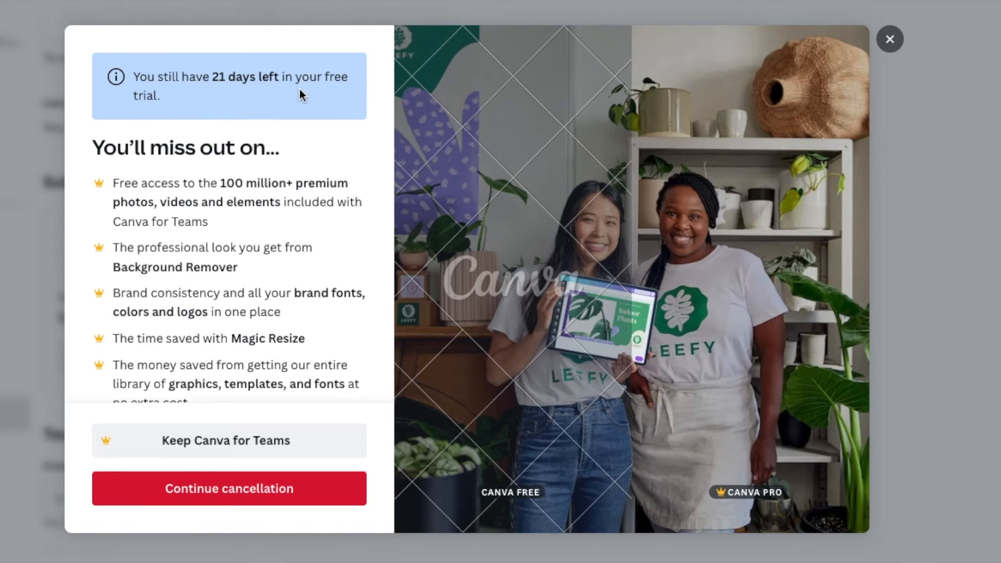
- Scroll past the missed-features list and continue the cancellation
{"action": "scroll", "scroll_direction": "down", "scroll_amount": 3}
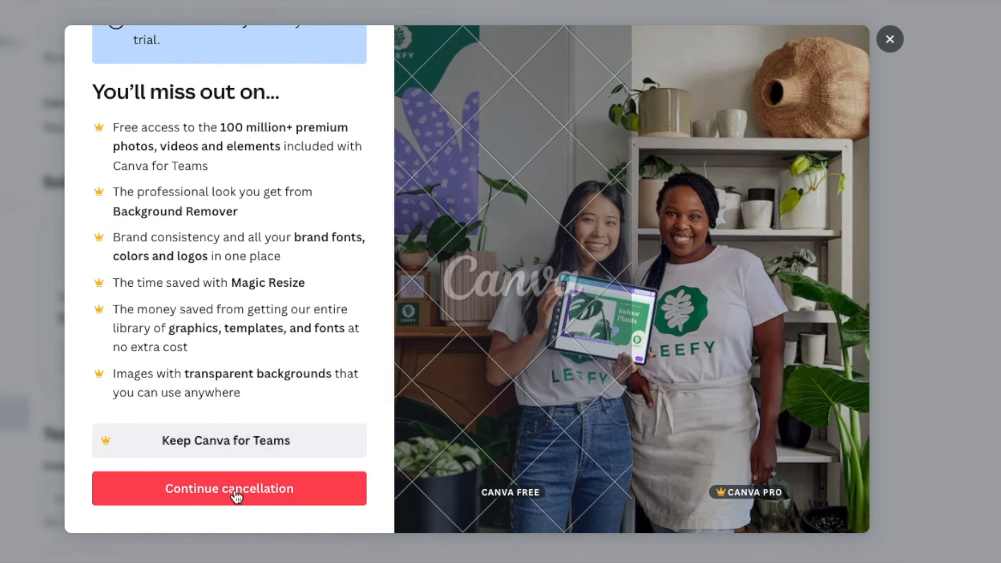
{"action": "left_click", "coordinate": [229, 489]}
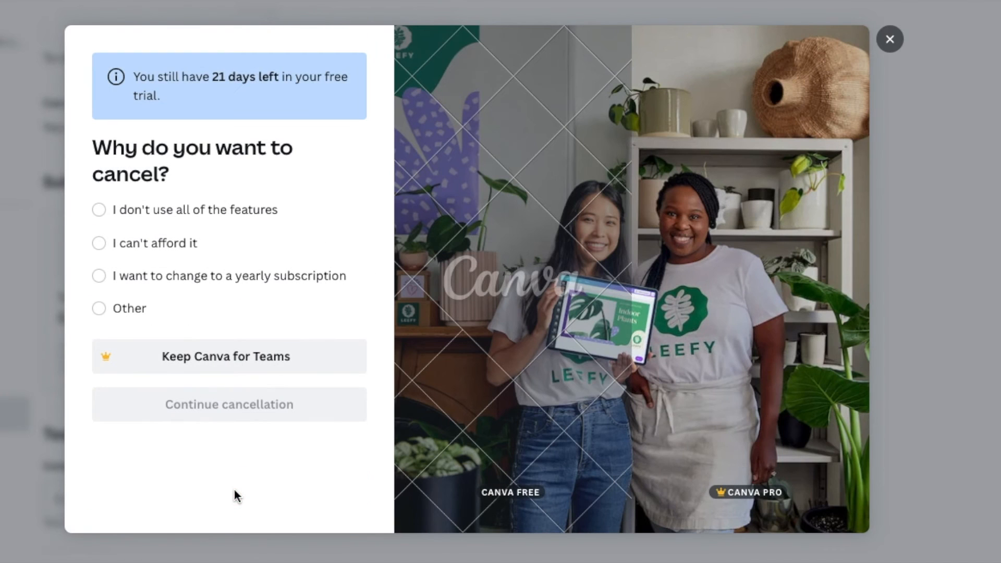
{"action": "mouse_move", "coordinate": [117, 273]}
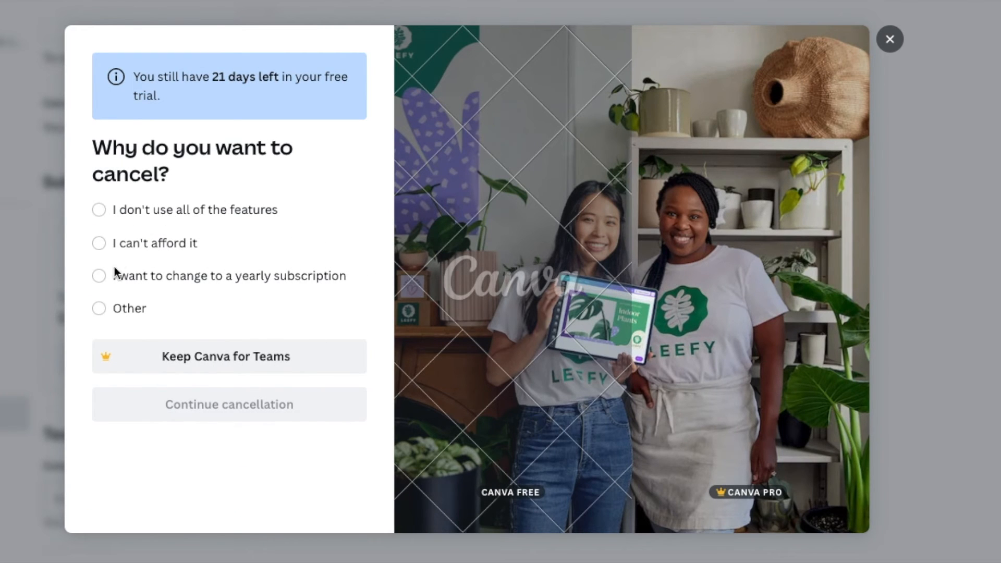
{"action": "mouse_move", "coordinate": [210, 412]}
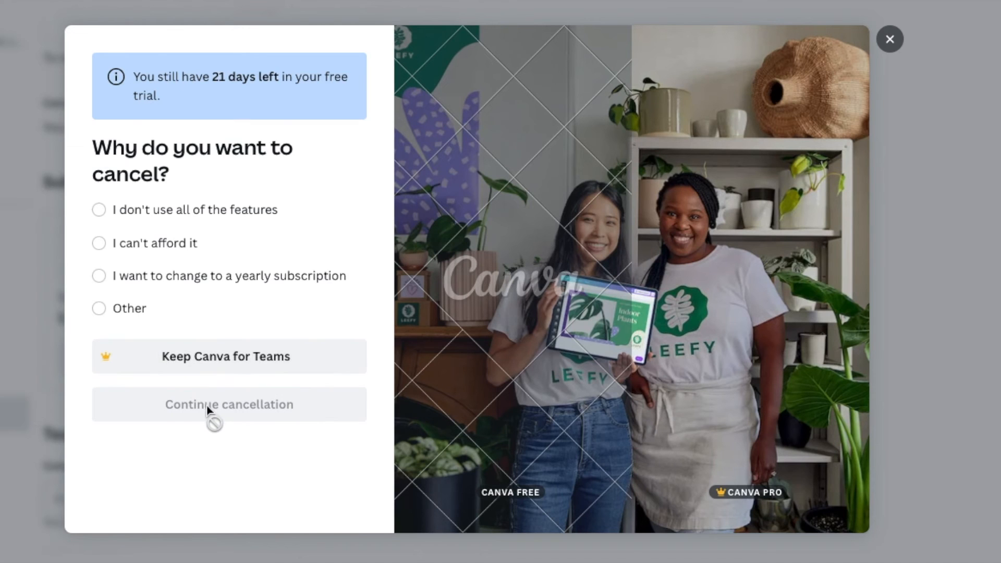
- Choose Other as the reason for cancelling the trial
{"action": "left_click", "coordinate": [99, 309]}
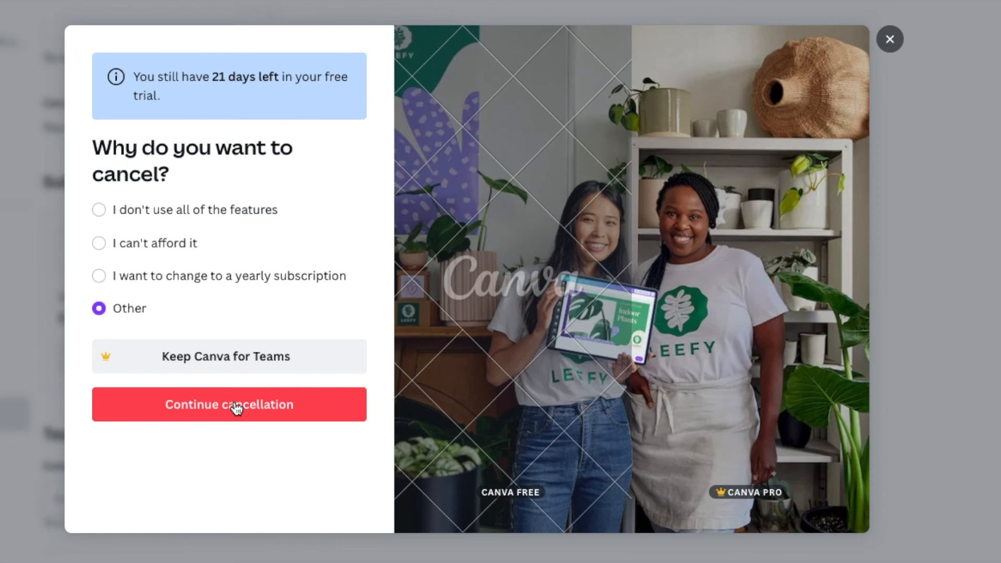
- Continue to the written-reason step, leaving the feedback box empty
{"action": "left_click", "coordinate": [228, 405]}
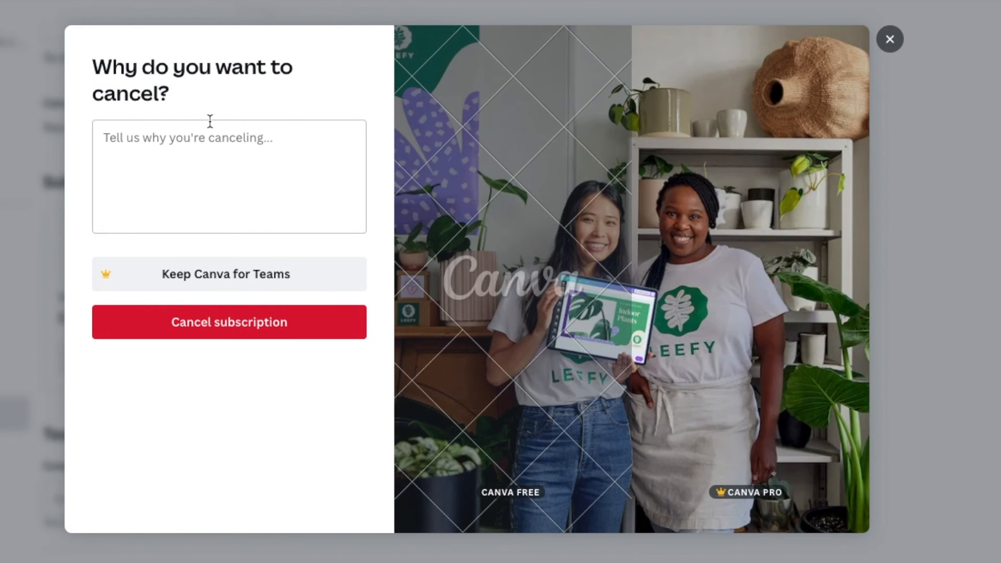
{"action": "mouse_move", "coordinate": [482, 194]}
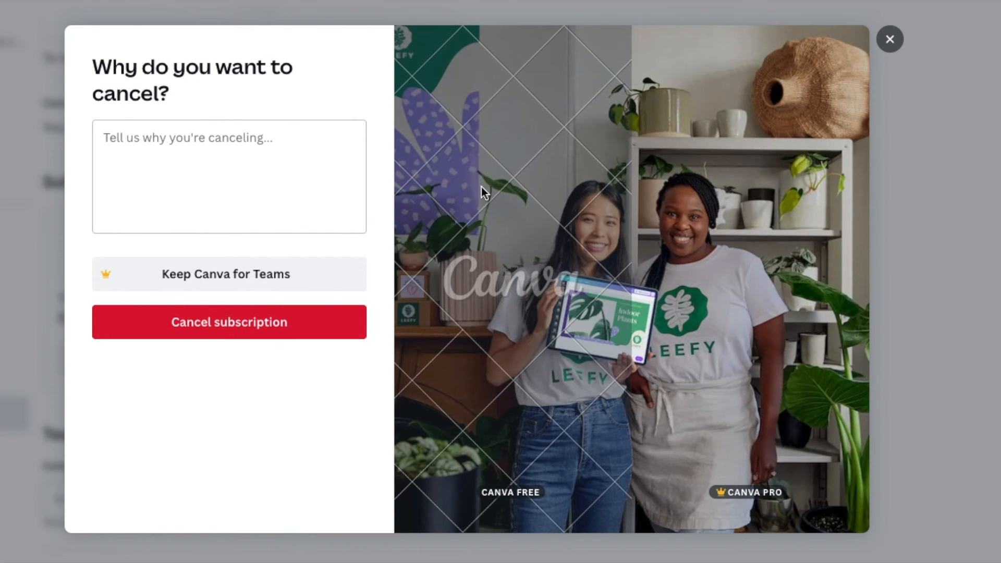
{"action": "mouse_move", "coordinate": [372, 121]}
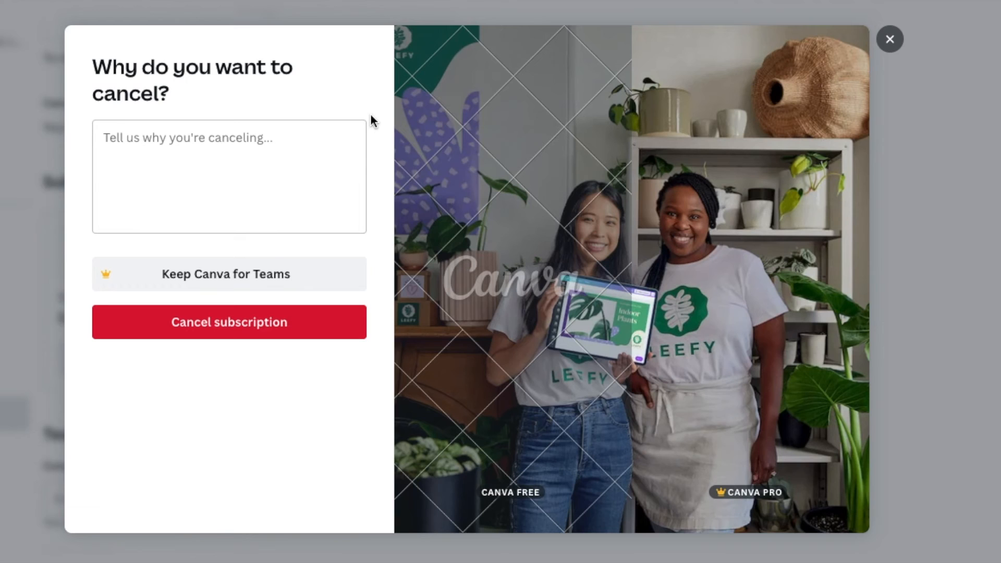
{"action": "mouse_move", "coordinate": [373, 222]}
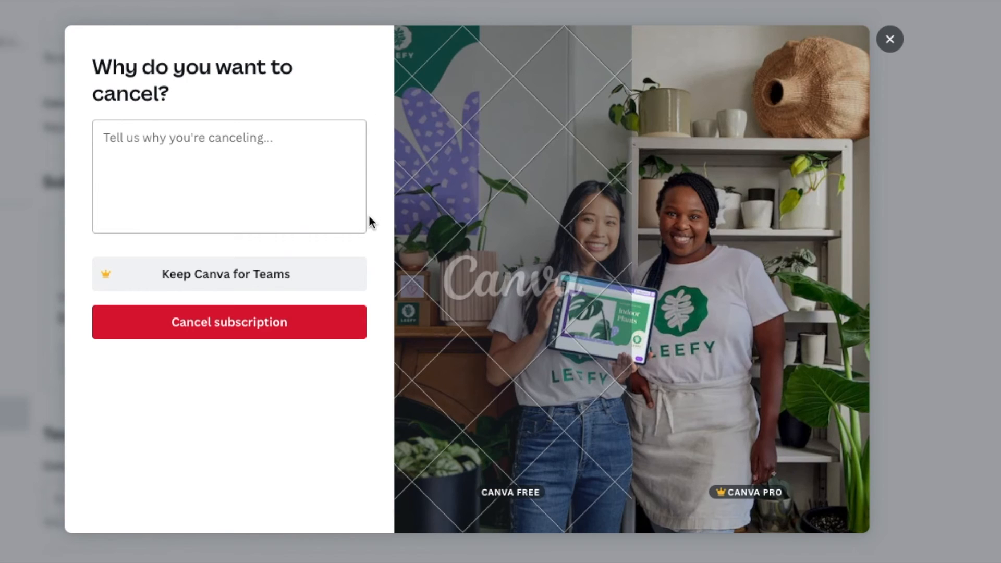
{"action": "mouse_move", "coordinate": [314, 70]}
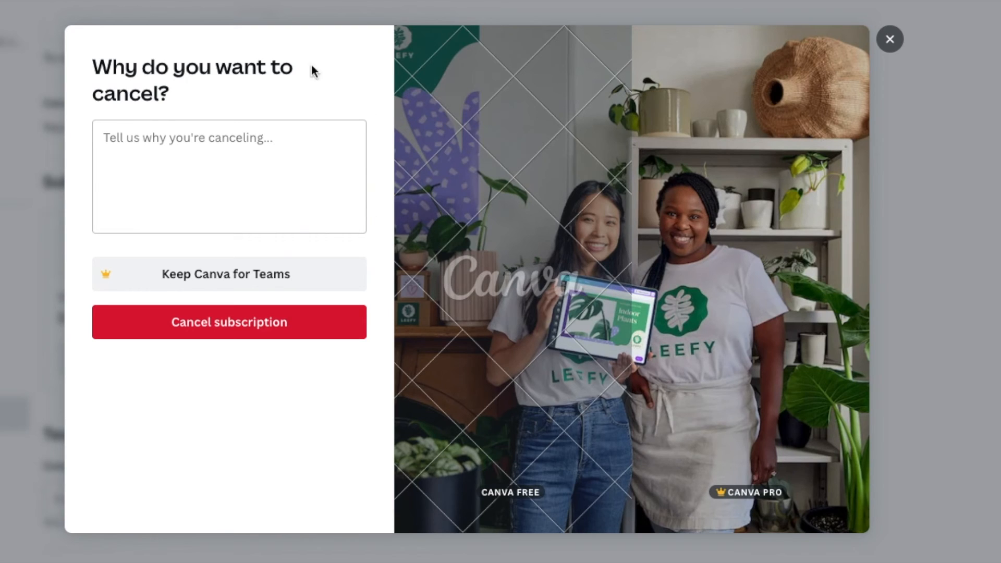
{"action": "mouse_move", "coordinate": [386, 195]}
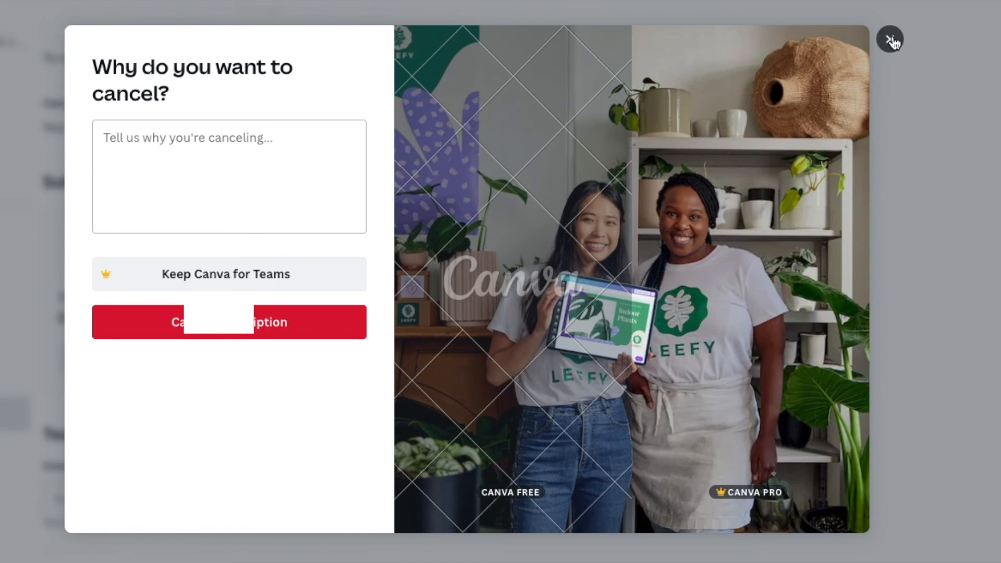
- Dismiss the cancellation dialog so the Canva for Teams trial stays active
{"action": "left_click", "coordinate": [891, 39]}
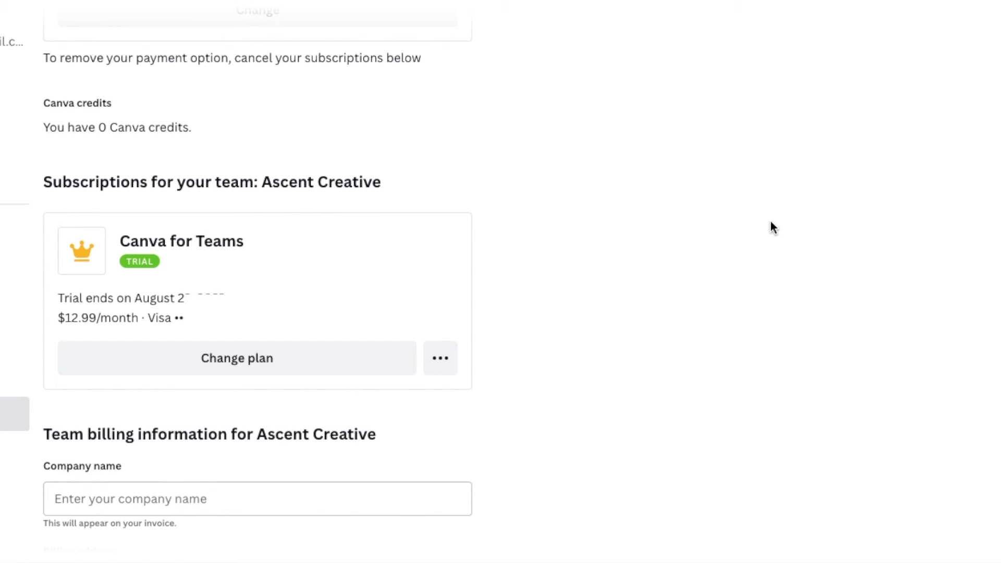
{"action": "mouse_move", "coordinate": [576, 279]}
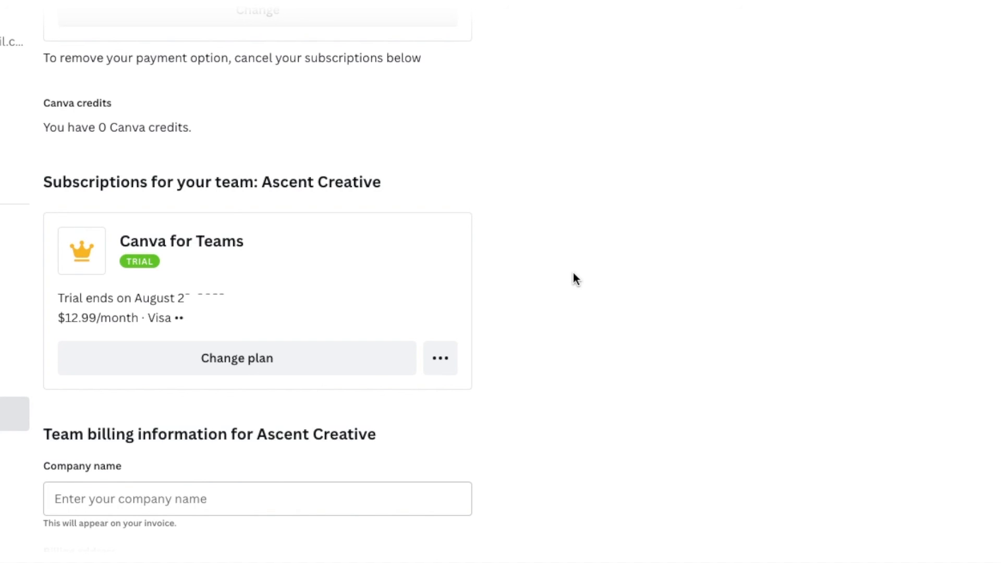
{"action": "mouse_move", "coordinate": [775, 207]}
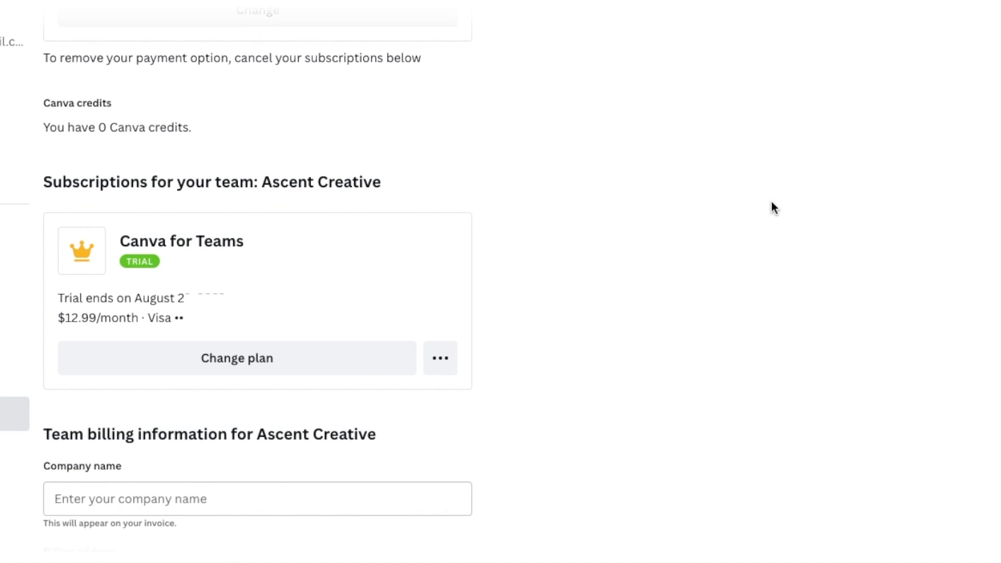